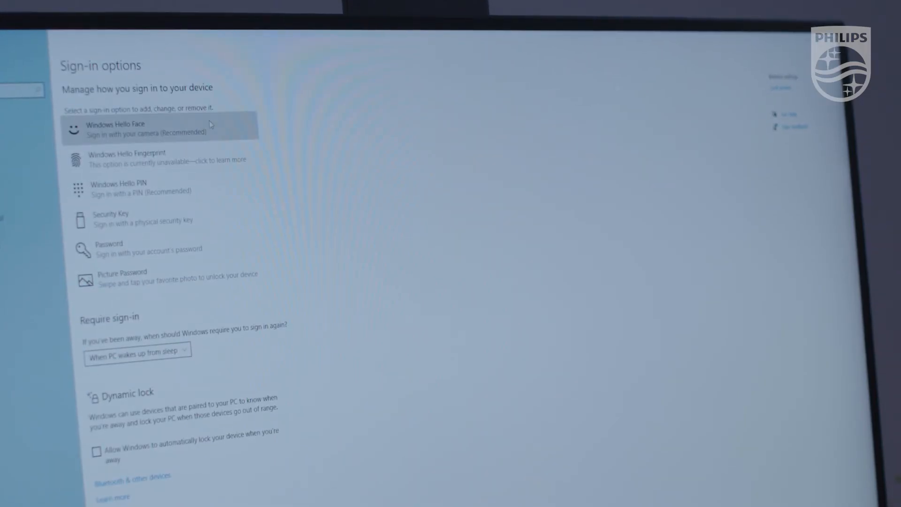
Expand the Windows Hello Face entry under Sign-in options
{"action": "left_click", "coordinate": [141, 128]}
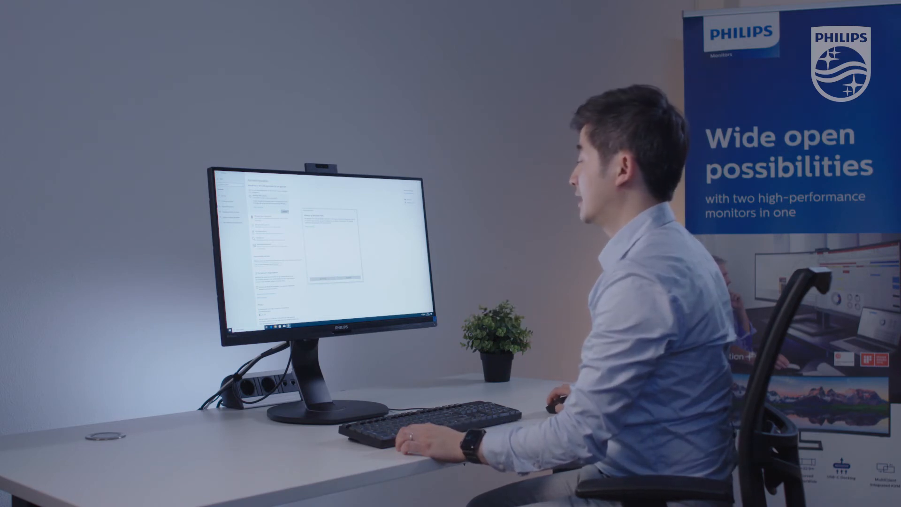
Start Windows Hello Face setup and begin capturing the face with the camera
{"action": "left_click", "coordinate": [227, 189]}
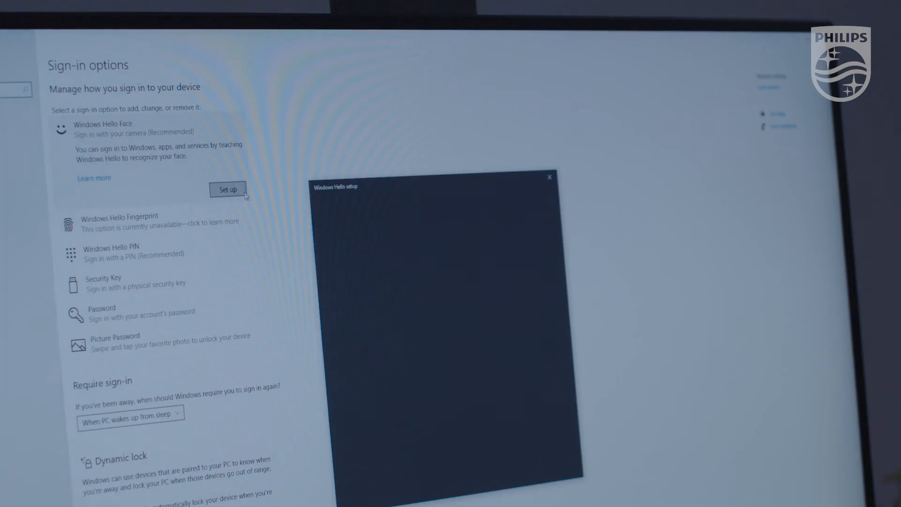
{"action": "left_click", "coordinate": [228, 190]}
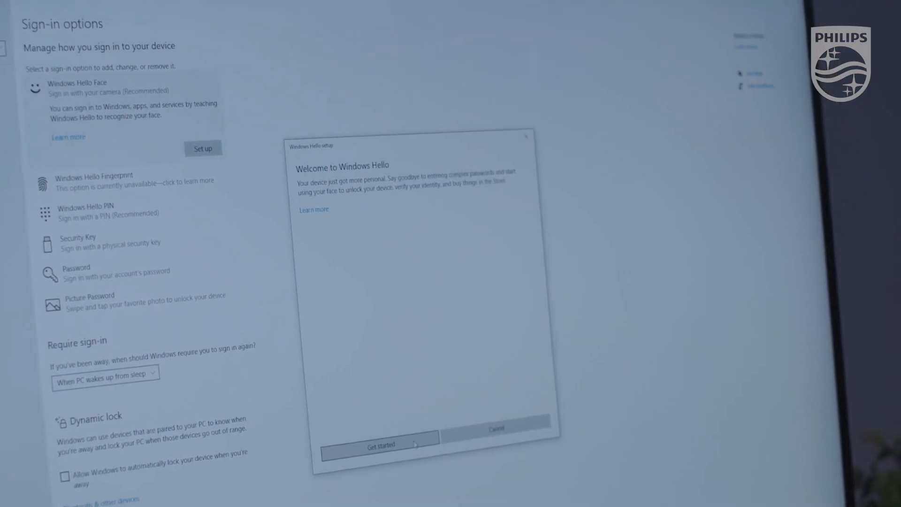
{"action": "left_click", "coordinate": [381, 445]}
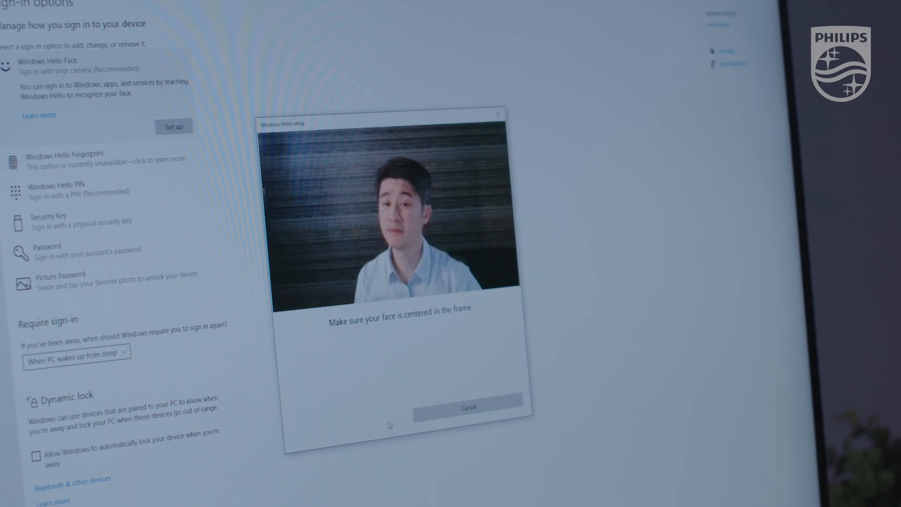